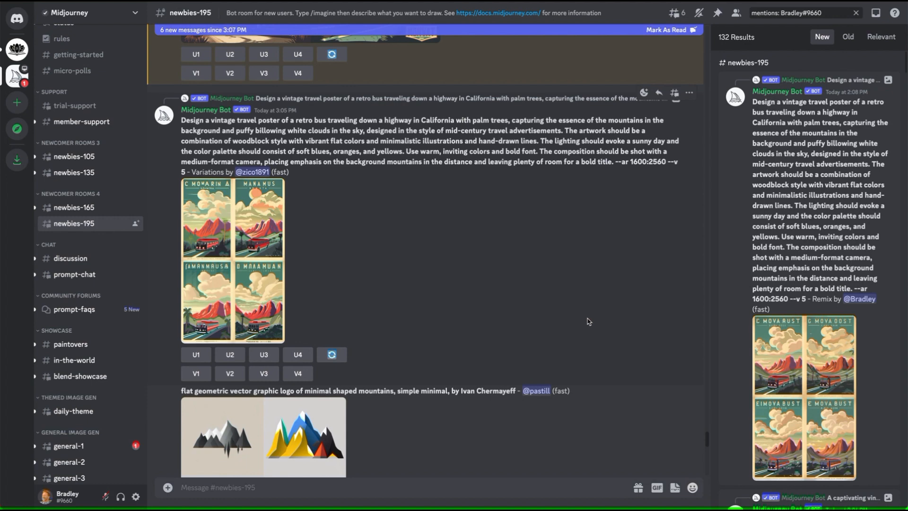
{"action": "mouse_move", "coordinate": [291, 253]}
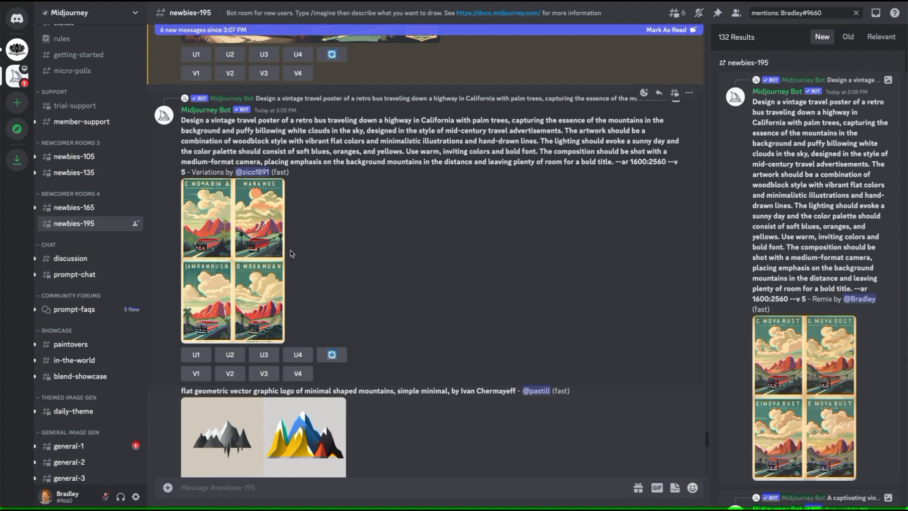
{"action": "mouse_move", "coordinate": [350, 288]}
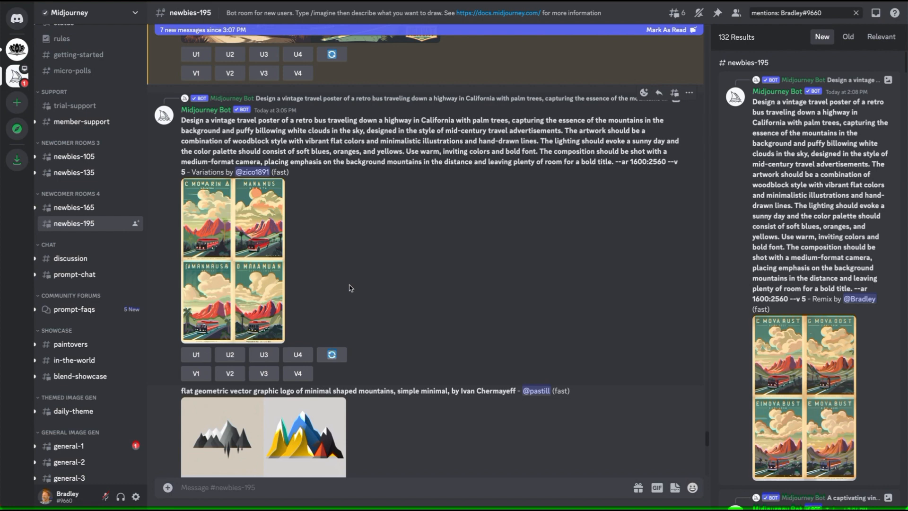
{"action": "mouse_move", "coordinate": [317, 327]}
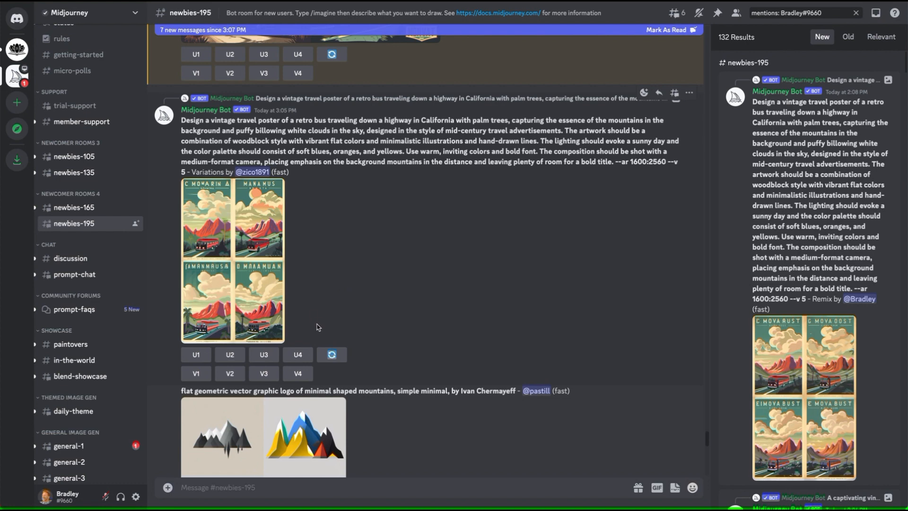
{"action": "mouse_move", "coordinate": [325, 328]}
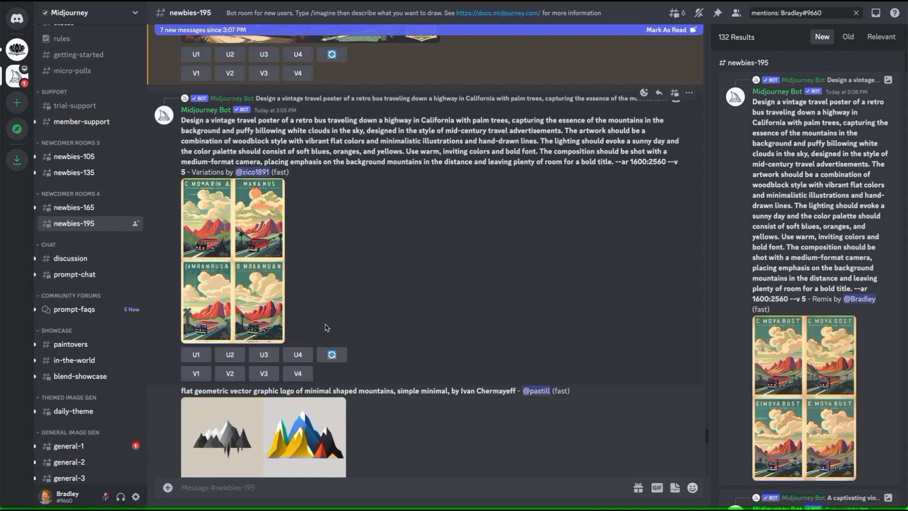
{"action": "mouse_move", "coordinate": [381, 312]}
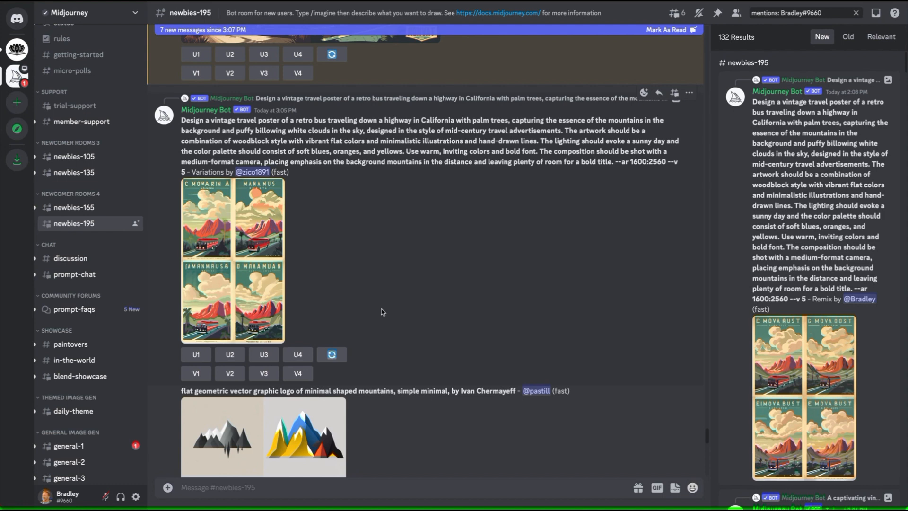
- Scroll to the bus poster grid and highlight the 16:9 aspect ratio in its prompt
{"action": "scroll", "scroll_direction": "down", "scroll_amount": 3}
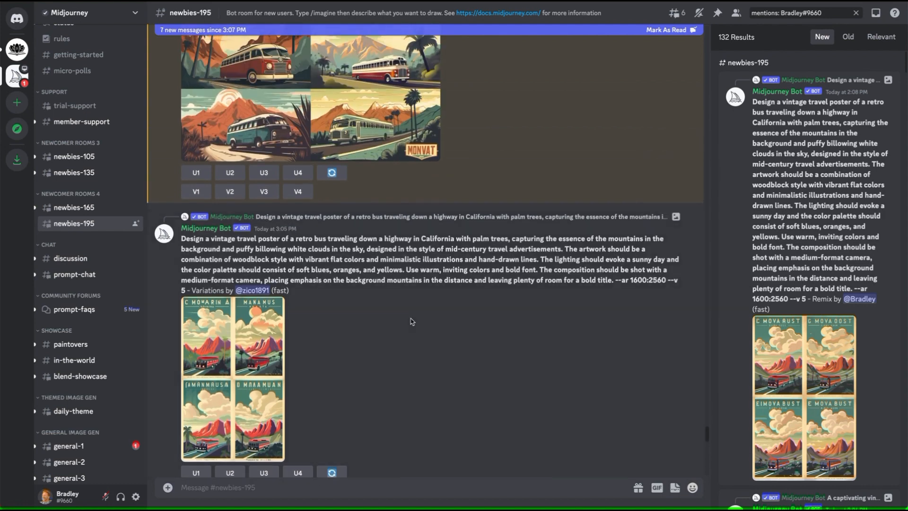
{"action": "scroll", "scroll_direction": "down", "scroll_amount": 3}
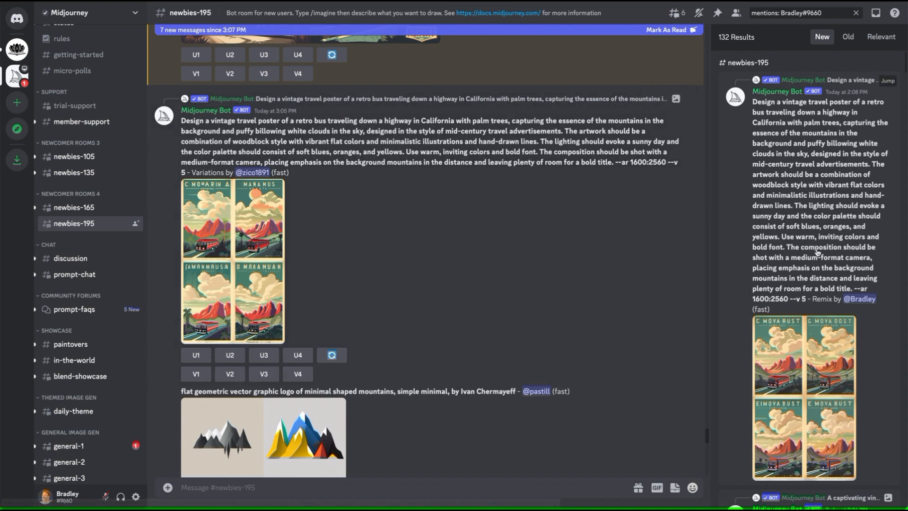
{"action": "mouse_move", "coordinate": [816, 369]}
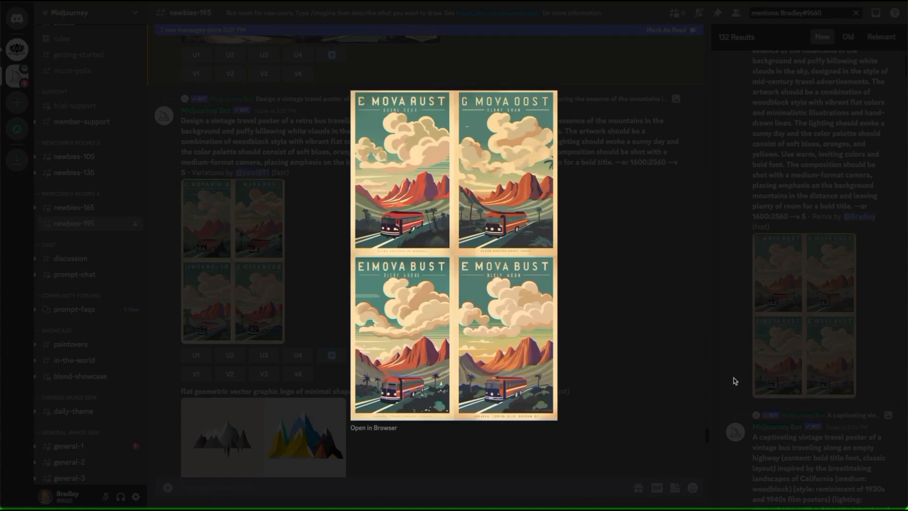
{"action": "mouse_move", "coordinate": [557, 282]}
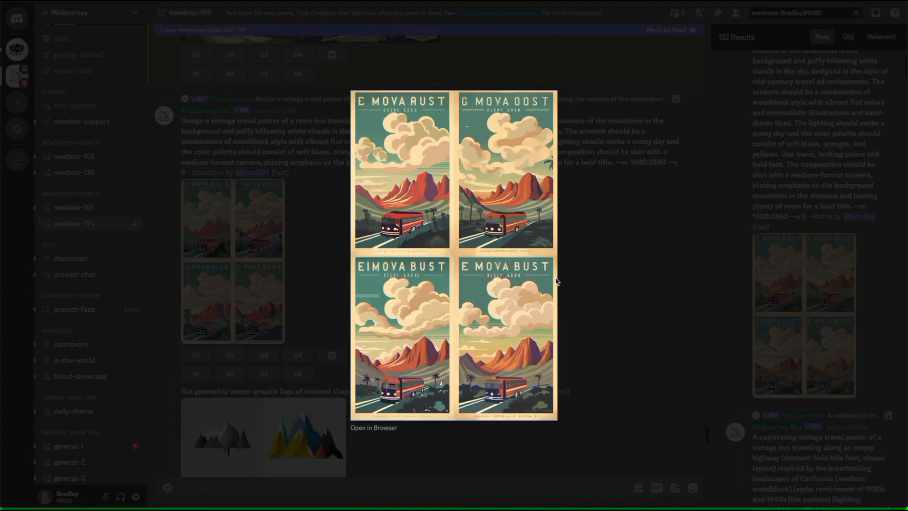
{"action": "mouse_move", "coordinate": [533, 359]}
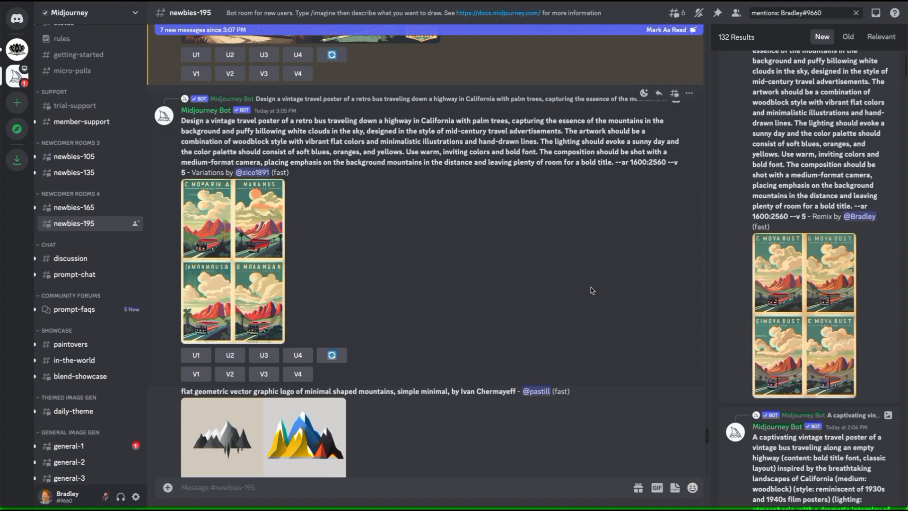
{"action": "mouse_move", "coordinate": [380, 290]}
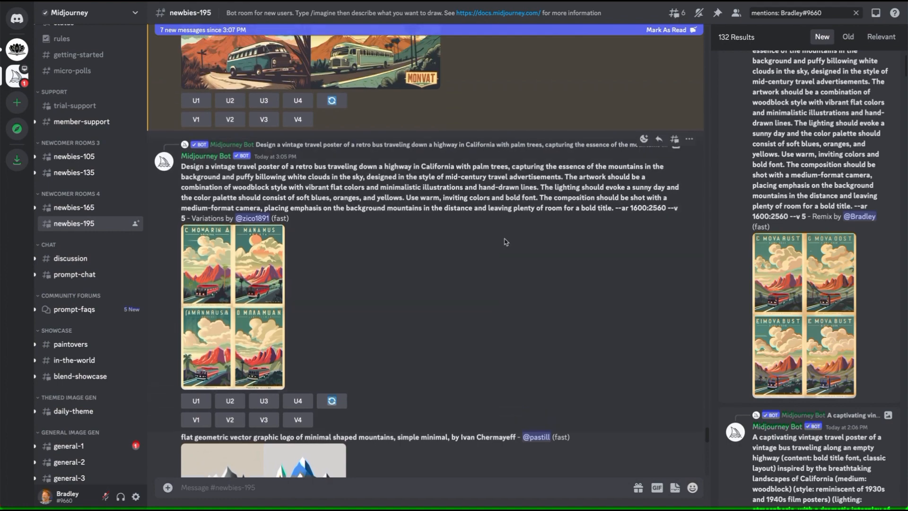
{"action": "left_click", "coordinate": [229, 289]}
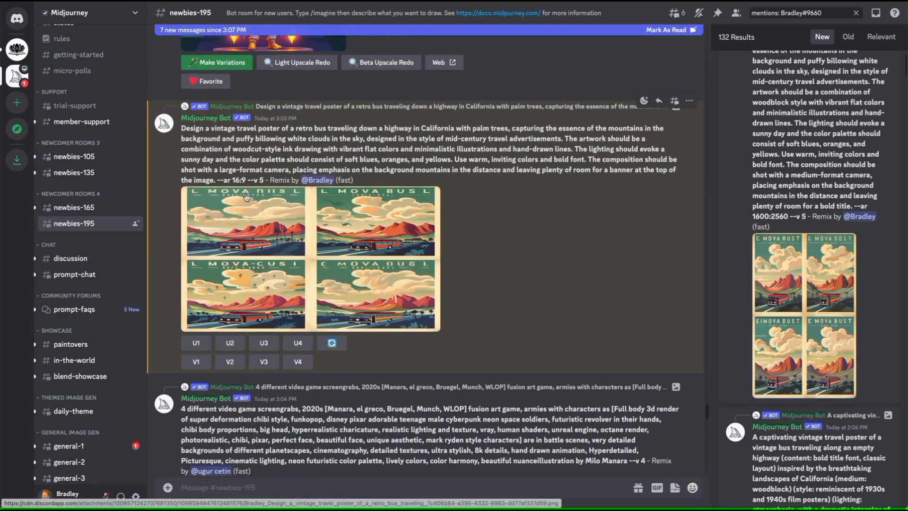
{"action": "double_click", "coordinate": [232, 180]}
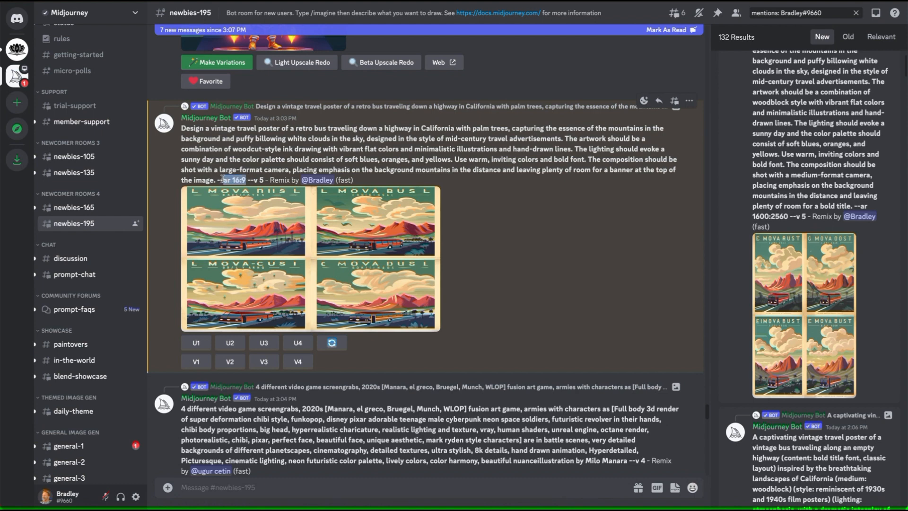
{"action": "mouse_move", "coordinate": [345, 251]}
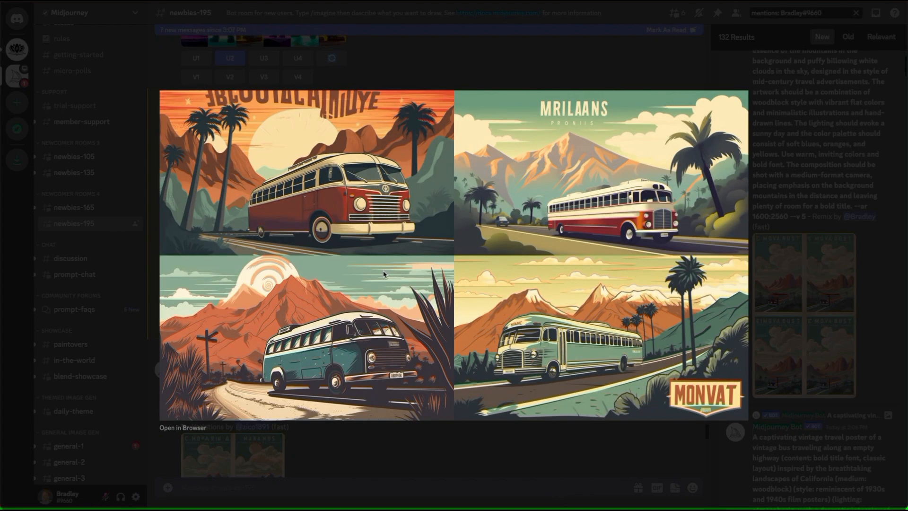
{"action": "mouse_move", "coordinate": [804, 281]}
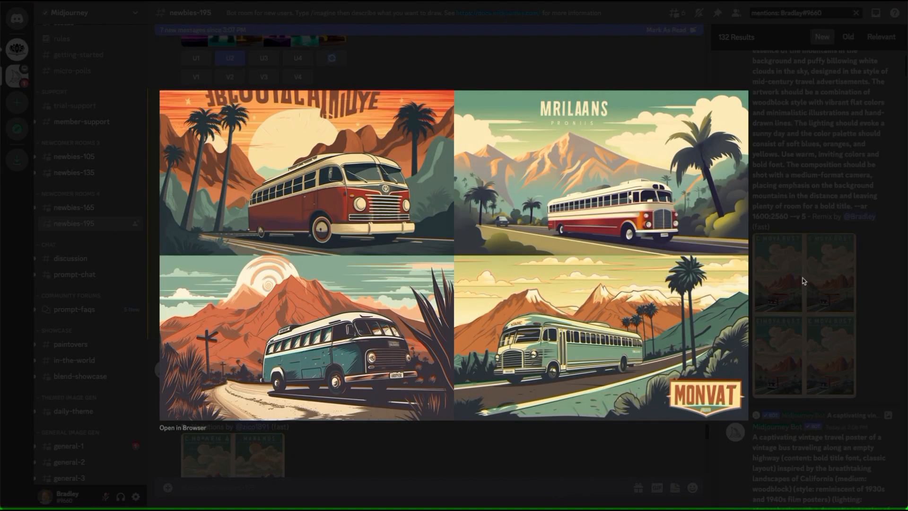
{"action": "mouse_move", "coordinate": [624, 298]}
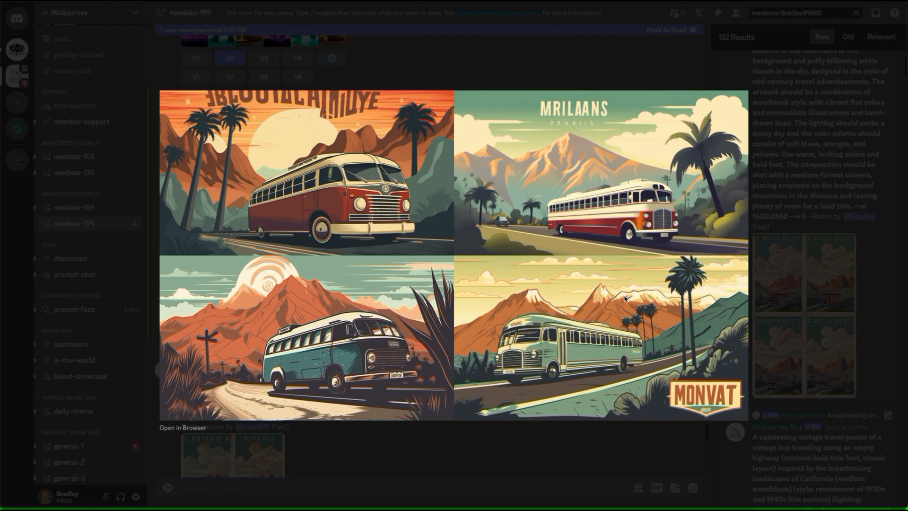
{"action": "mouse_move", "coordinate": [756, 260]}
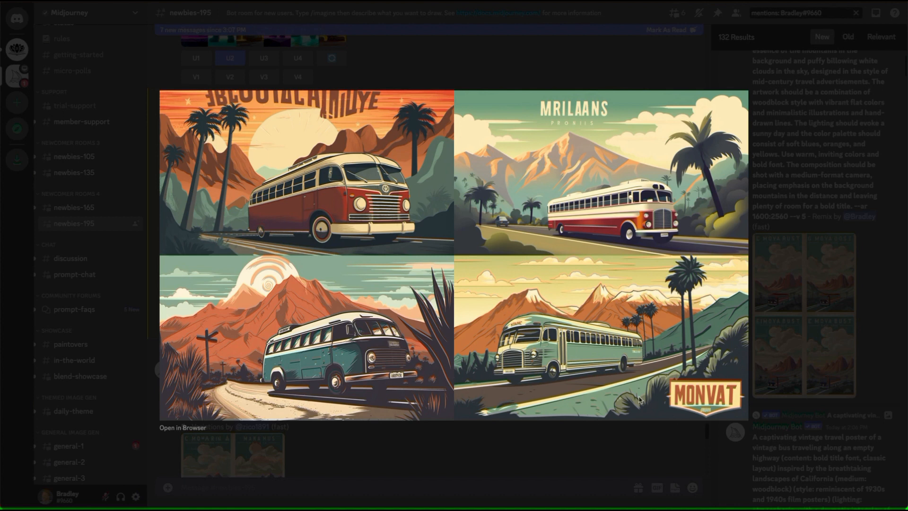
{"action": "mouse_move", "coordinate": [692, 420]}
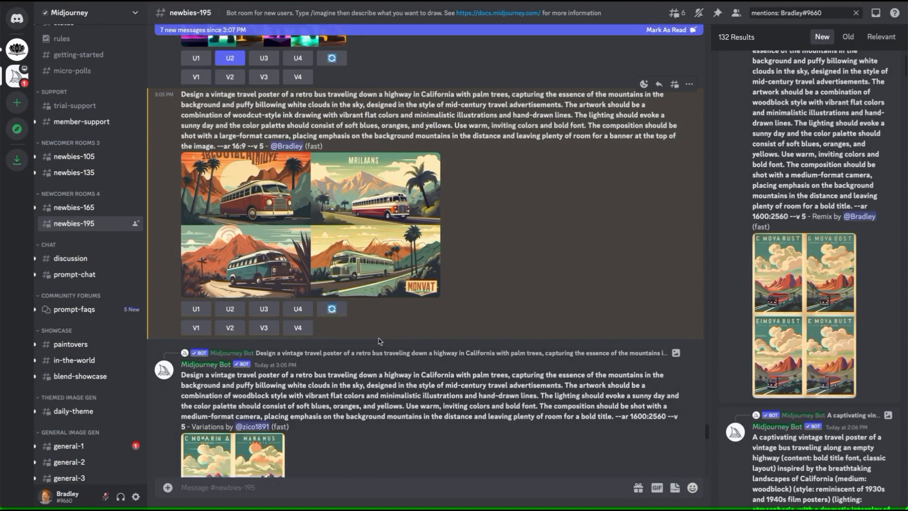
- Request a V4 remix of the fourth bus poster, submitting the prompt unchanged
{"action": "left_click", "coordinate": [297, 328]}
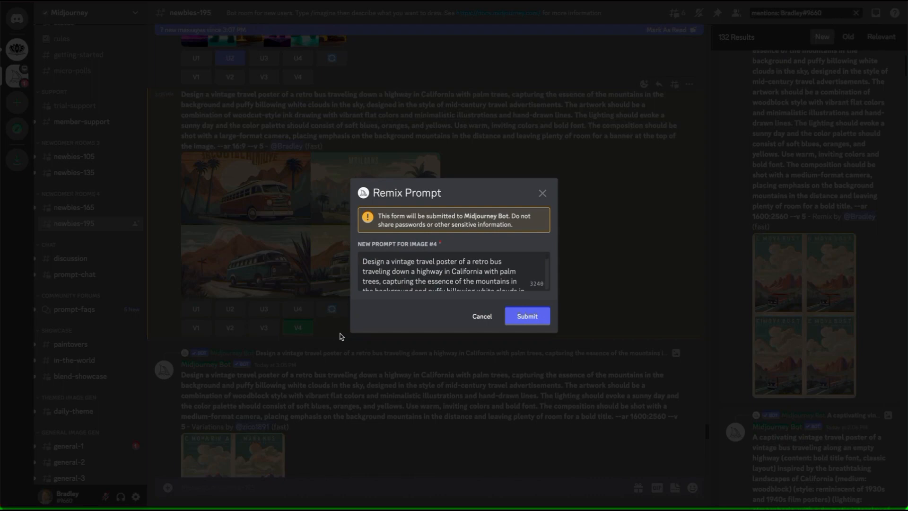
{"action": "left_click", "coordinate": [526, 316]}
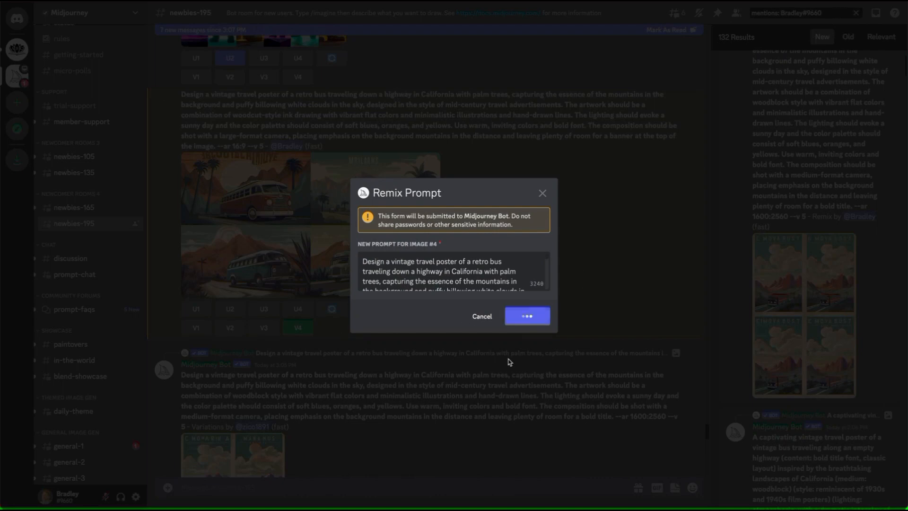
{"action": "left_click", "coordinate": [527, 315]}
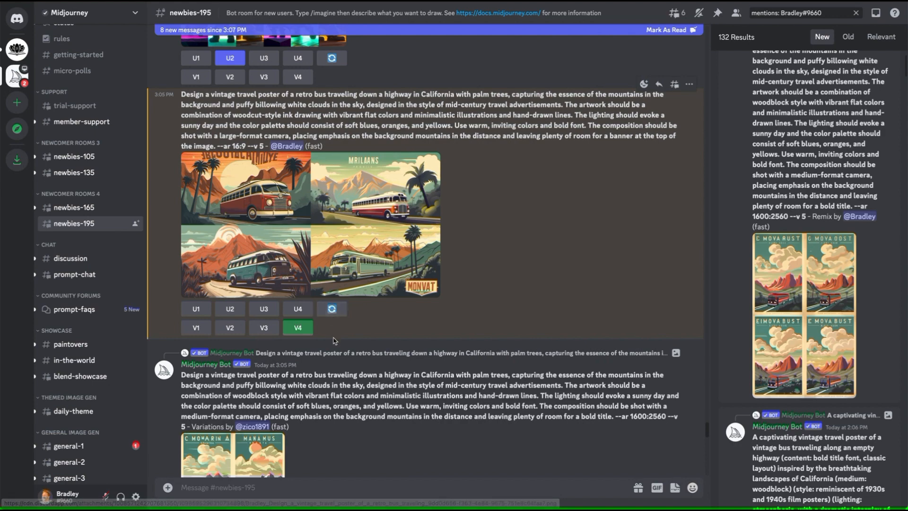
{"action": "scroll", "scroll_direction": "down", "scroll_amount": 3}
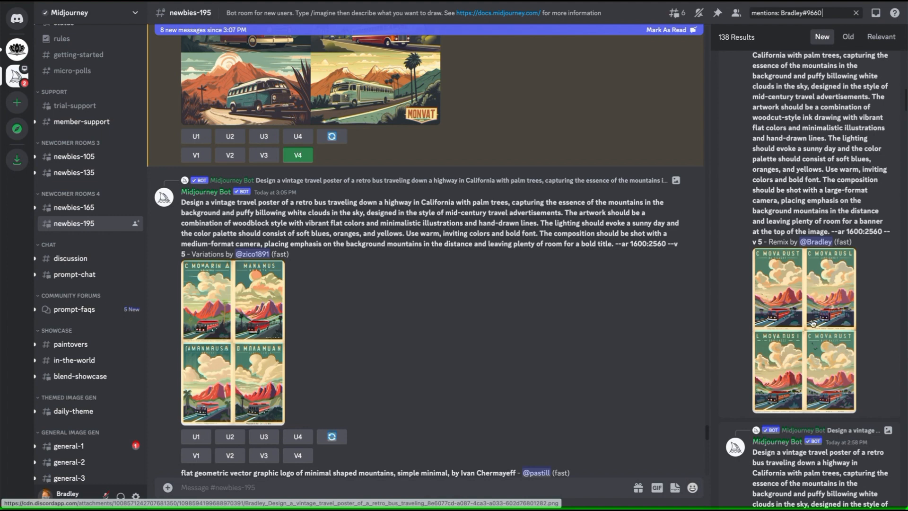
- Preview the four-poster remix grid enlarged, close it, and scroll through the channel
{"action": "scroll", "scroll_direction": "down", "scroll_amount": 3}
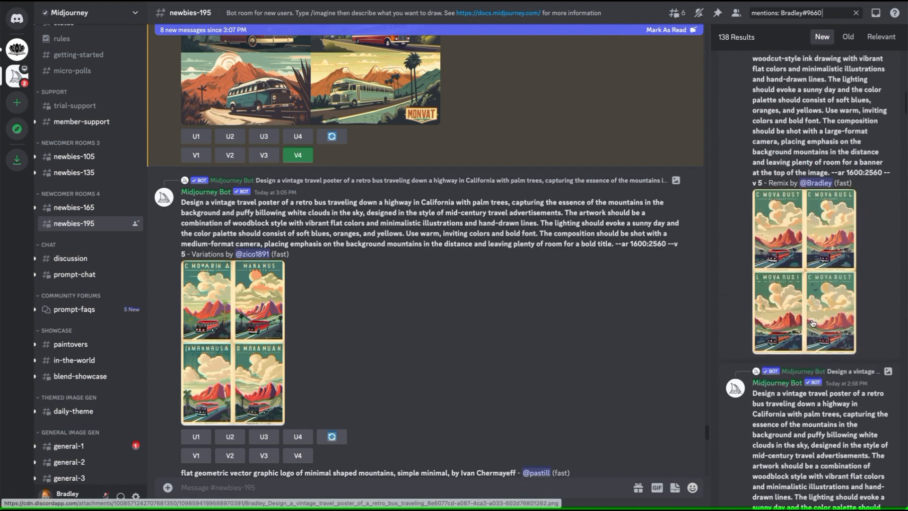
{"action": "left_click", "coordinate": [803, 270]}
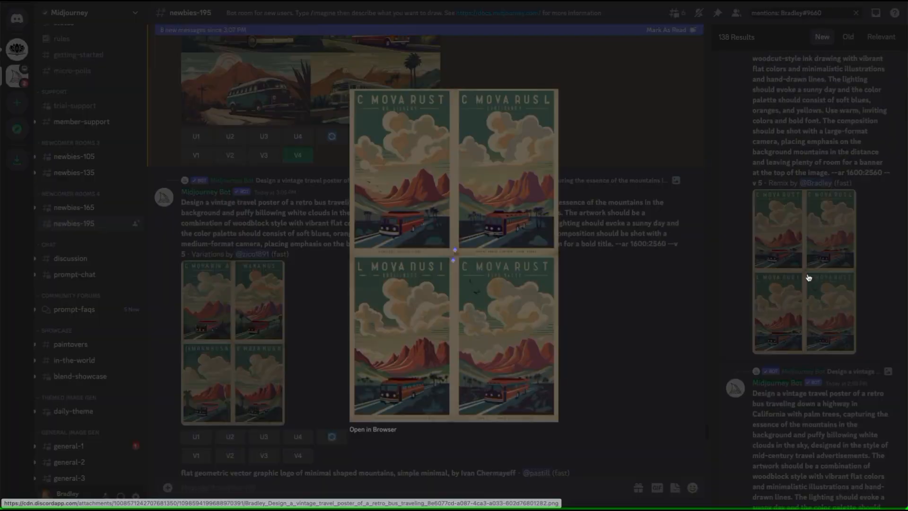
{"action": "left_click", "coordinate": [454, 253]}
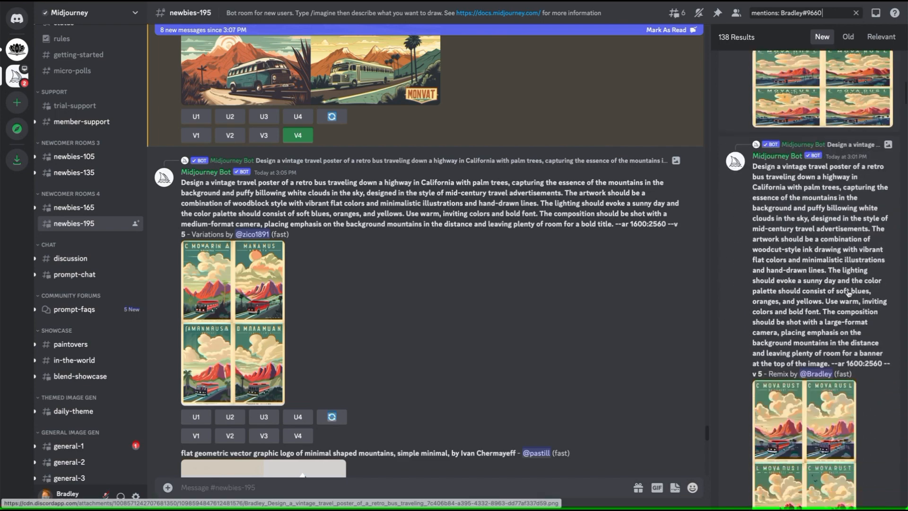
{"action": "scroll", "scroll_direction": "down", "scroll_amount": 3}
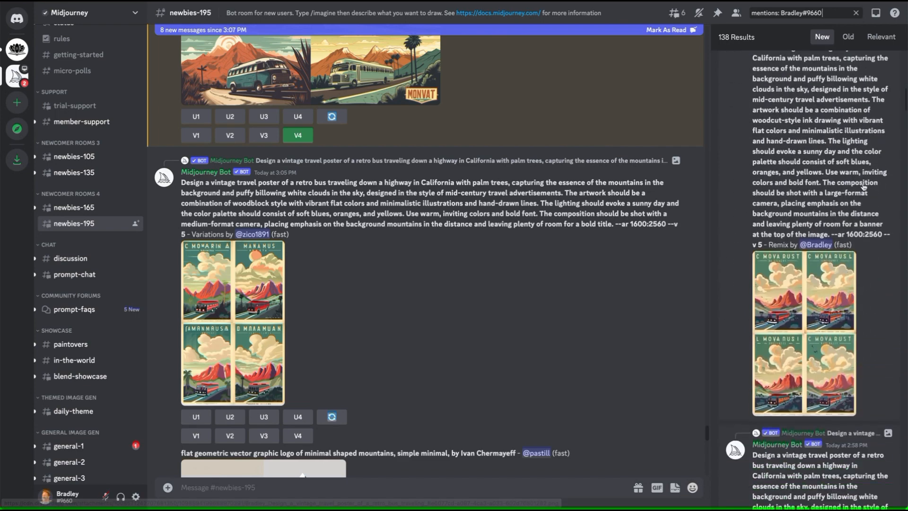
{"action": "scroll", "scroll_direction": "down", "scroll_amount": 3}
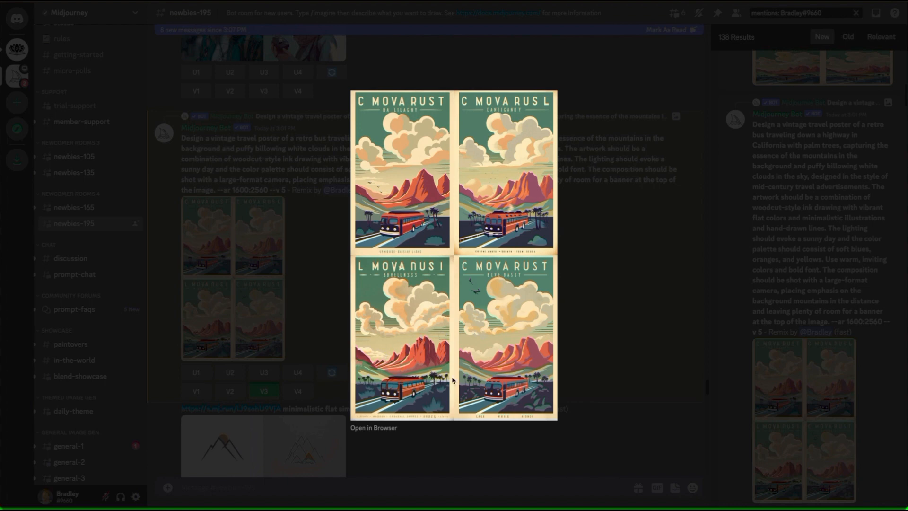
{"action": "mouse_move", "coordinate": [437, 412]}
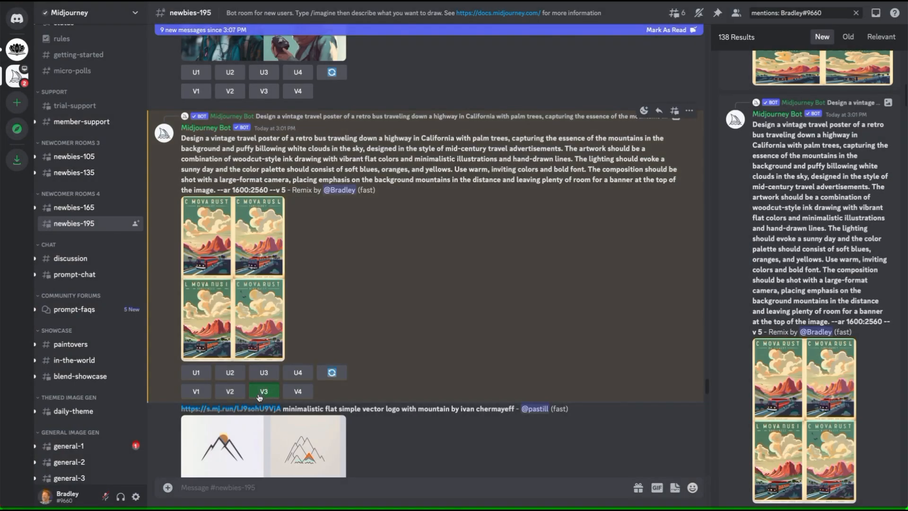
- Upscale the third poster with U3 and scroll down to the Image #3 result
{"action": "left_click", "coordinate": [263, 372]}
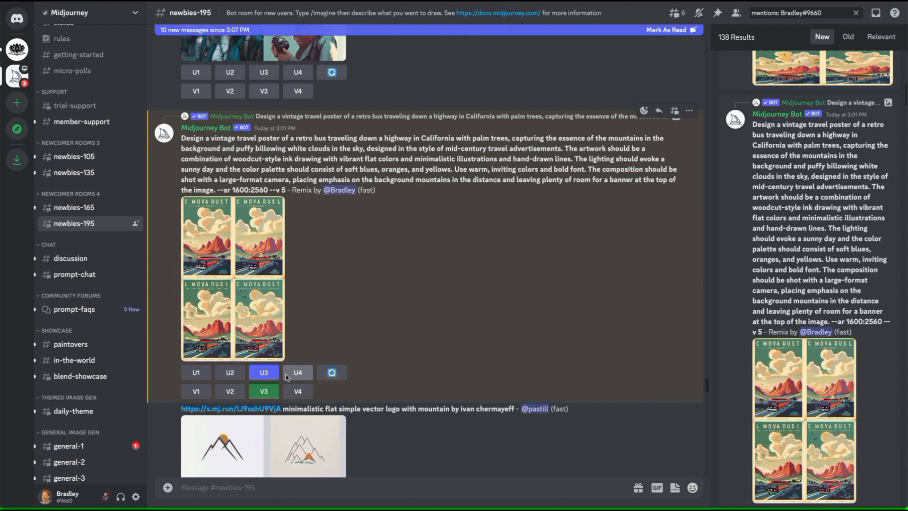
{"action": "mouse_move", "coordinate": [283, 376]}
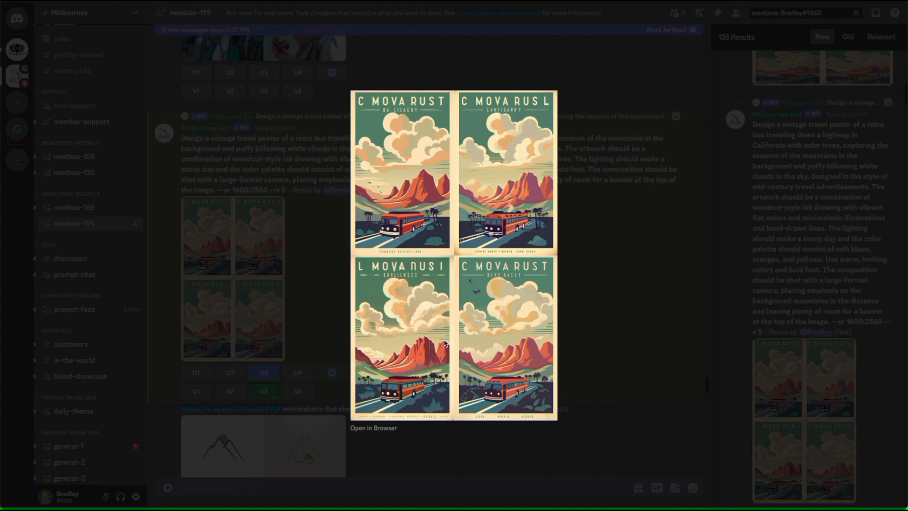
{"action": "mouse_move", "coordinate": [543, 331]}
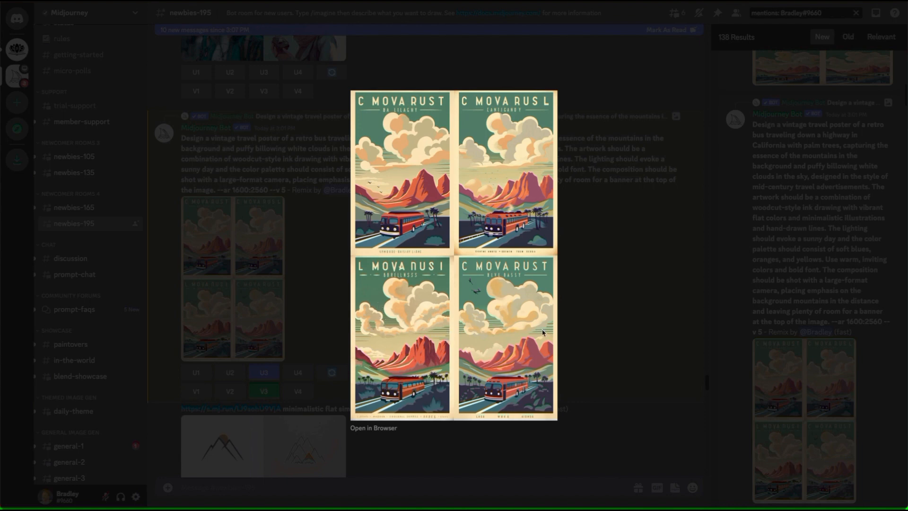
{"action": "mouse_move", "coordinate": [434, 338]}
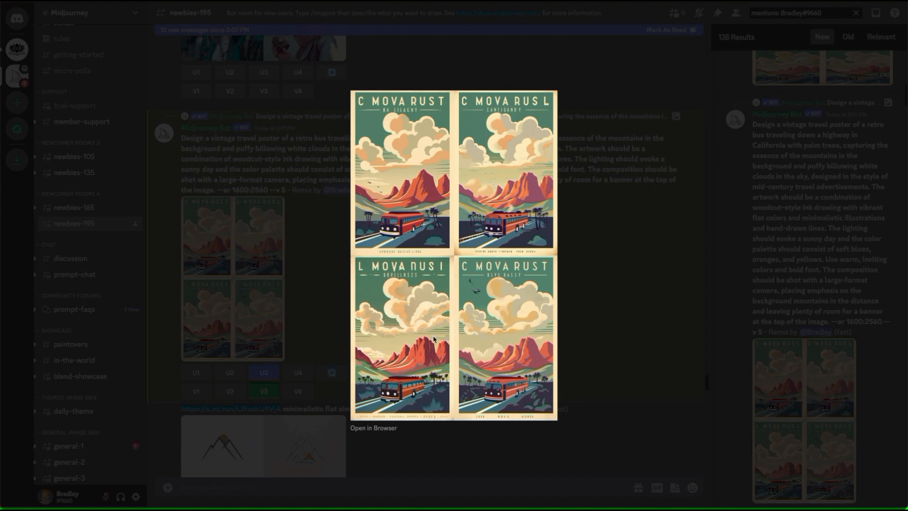
{"action": "mouse_move", "coordinate": [466, 376]}
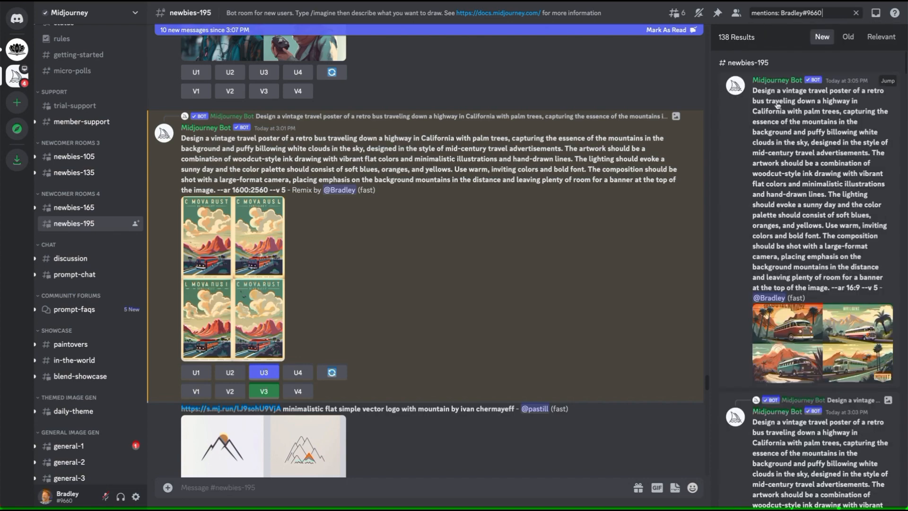
{"action": "scroll", "scroll_direction": "down", "scroll_amount": 3}
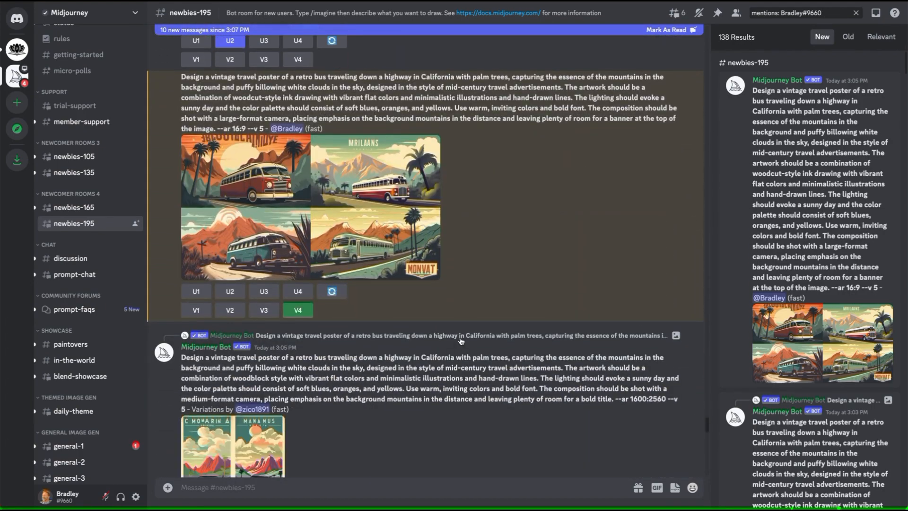
{"action": "scroll", "scroll_direction": "down", "scroll_amount": 3}
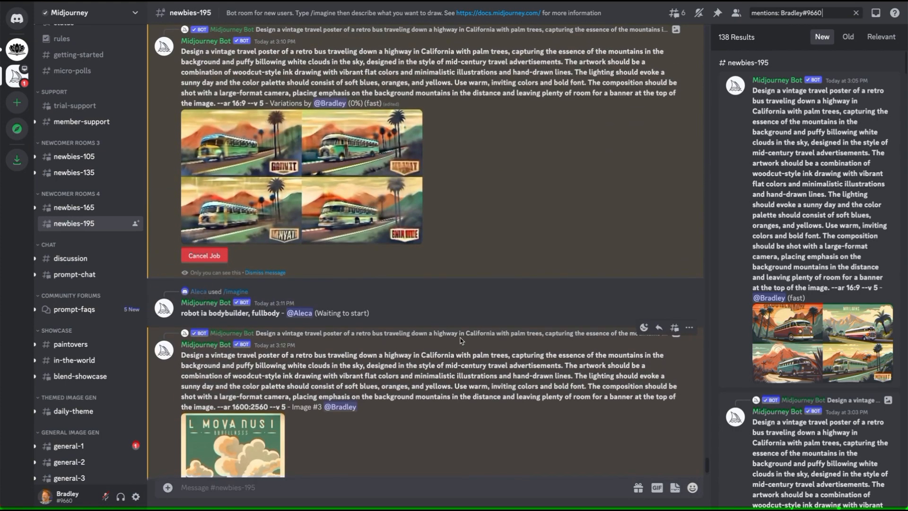
{"action": "scroll", "scroll_direction": "down", "scroll_amount": 3}
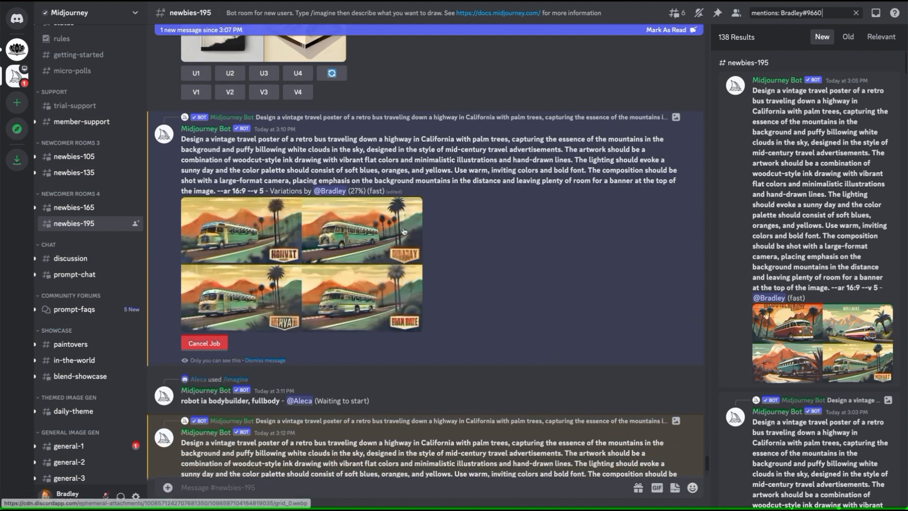
{"action": "mouse_move", "coordinate": [348, 196]}
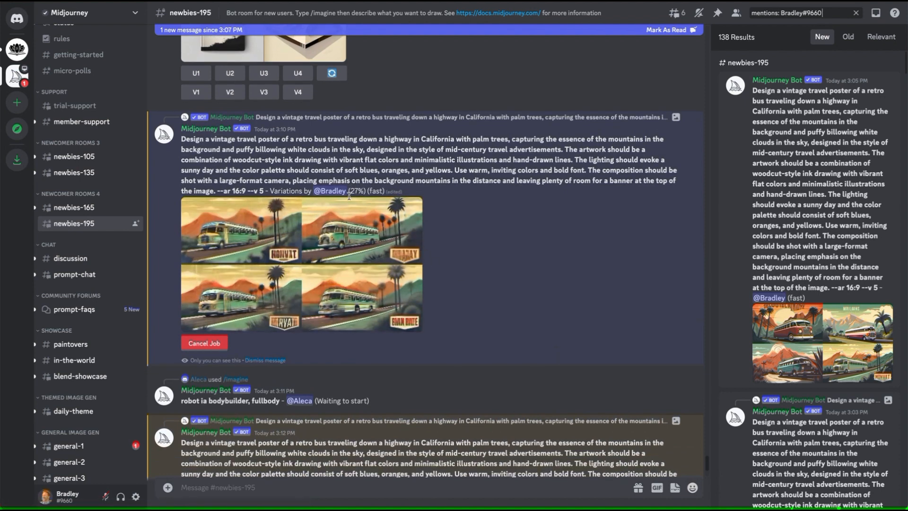
{"action": "mouse_move", "coordinate": [472, 288]}
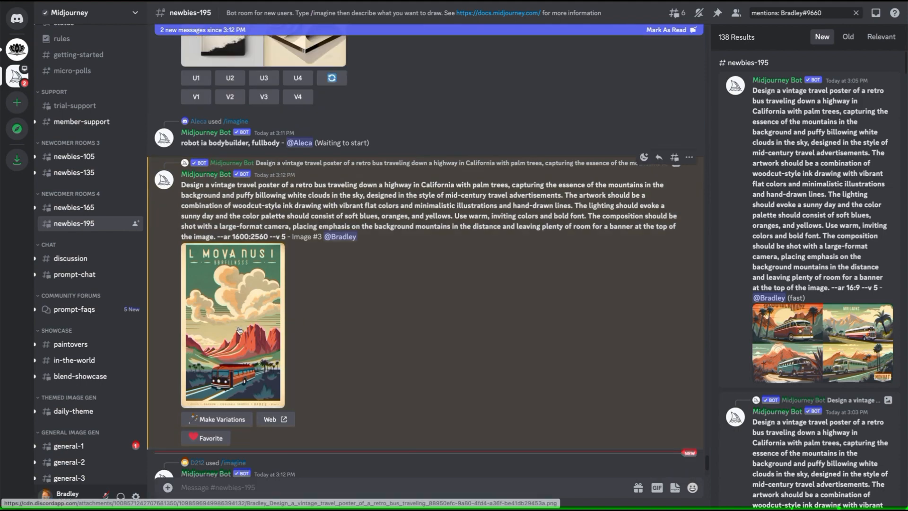
- Preview the upscaled poster, then follow Web and Visit site to its Midjourney page
{"action": "left_click", "coordinate": [232, 324]}
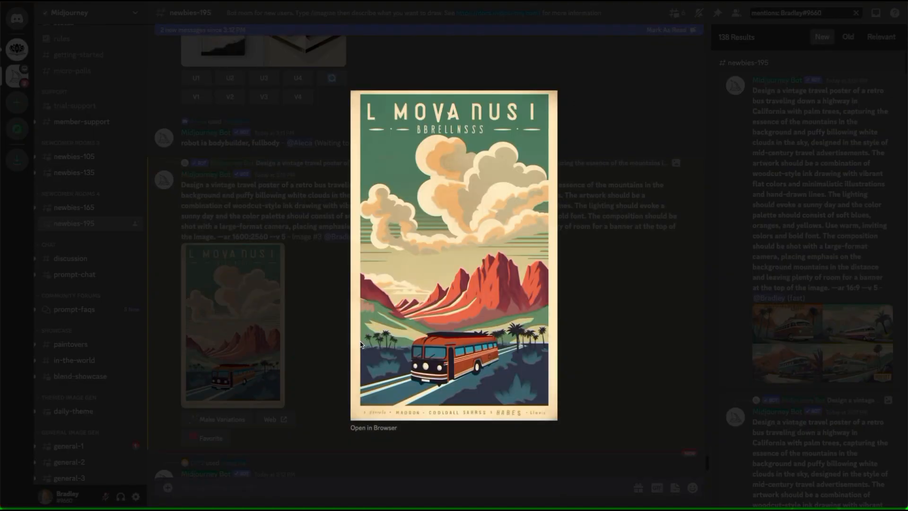
{"action": "mouse_move", "coordinate": [590, 299]}
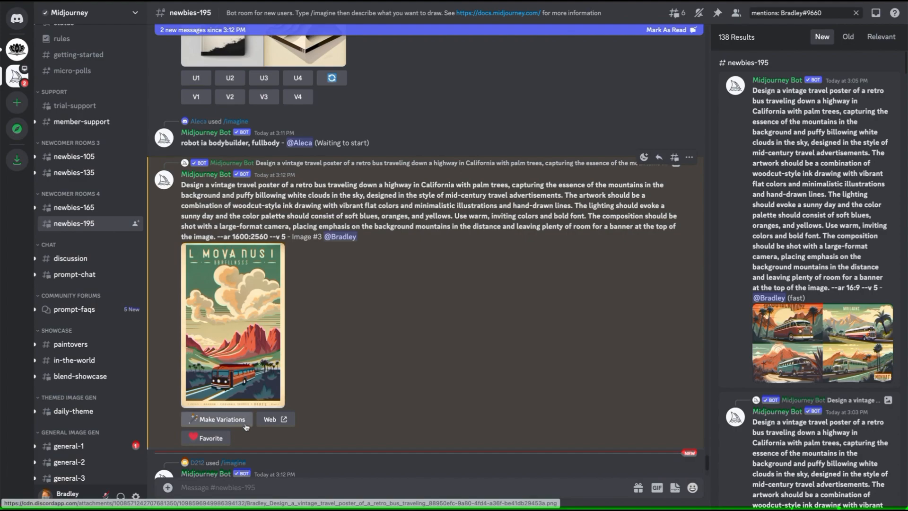
{"action": "left_click", "coordinate": [273, 418]}
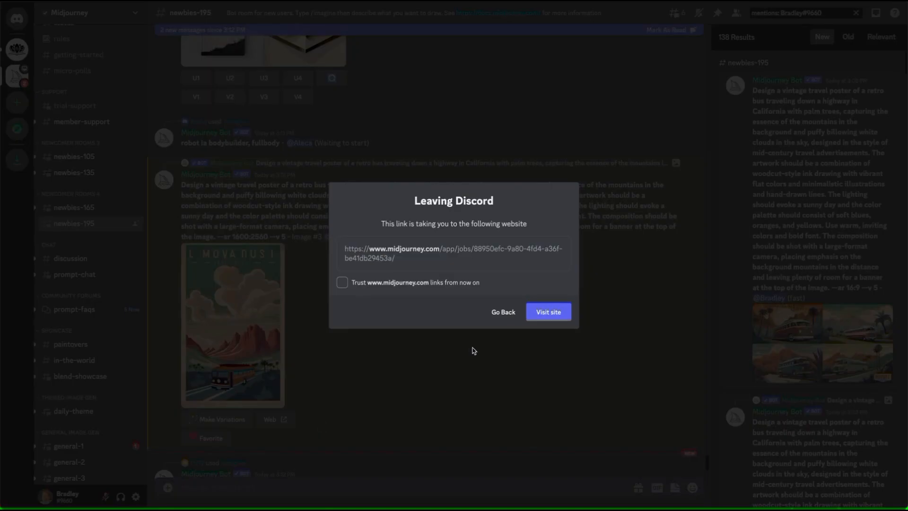
{"action": "left_click", "coordinate": [503, 312]}
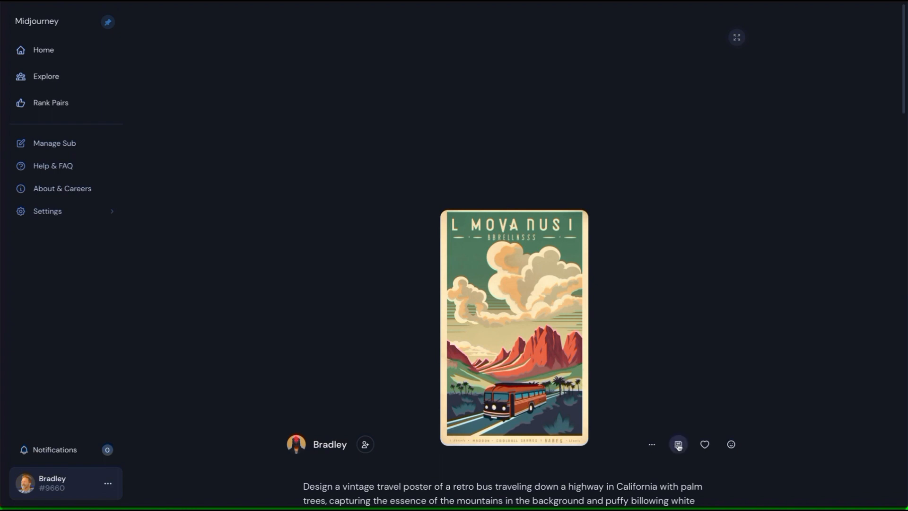
{"action": "left_click", "coordinate": [677, 444]}
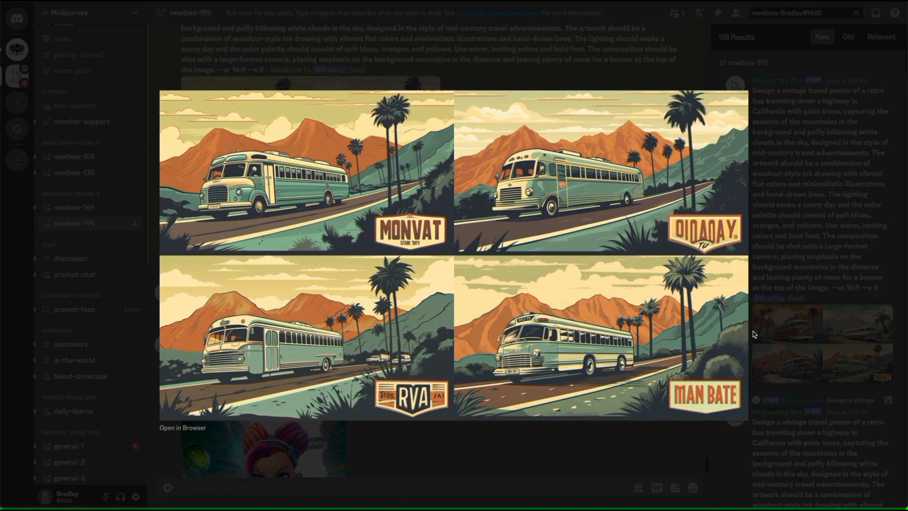
{"action": "mouse_move", "coordinate": [707, 263]}
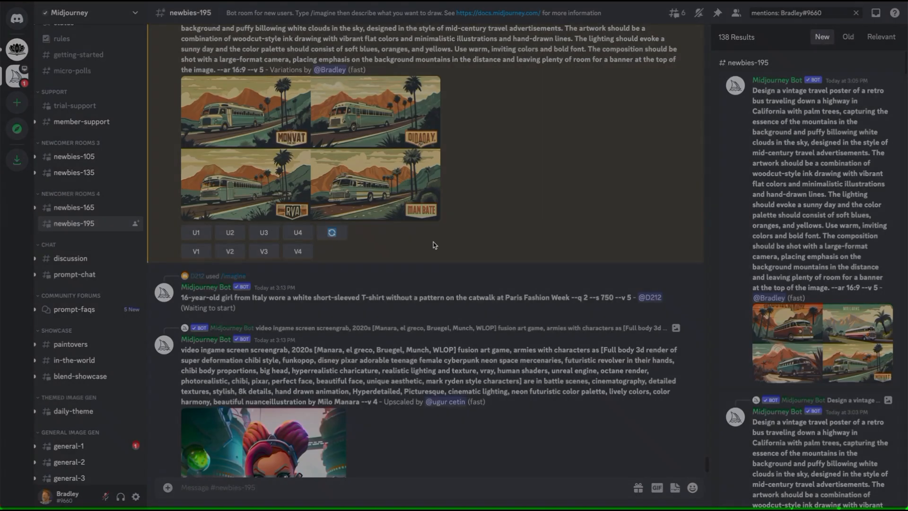
{"action": "mouse_move", "coordinate": [266, 293]}
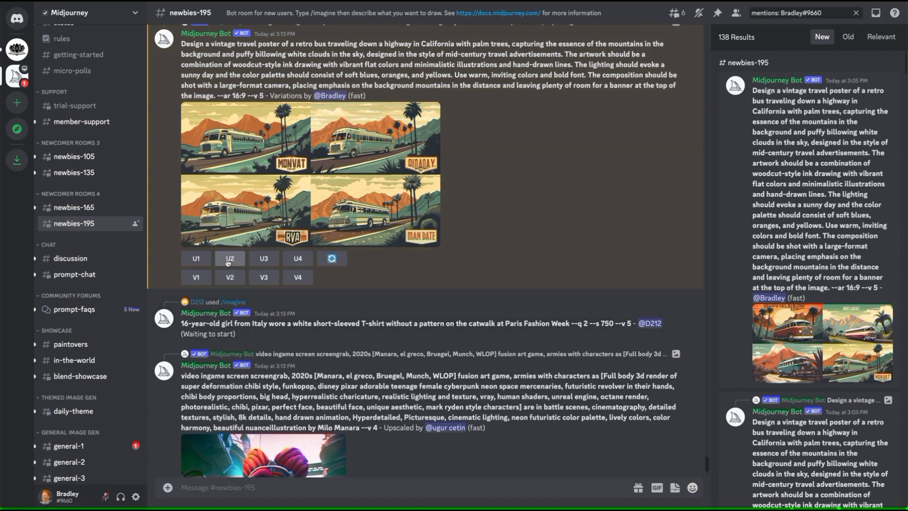
- Jump from the search results to the earlier bus poster generation
{"action": "left_click", "coordinate": [229, 258]}
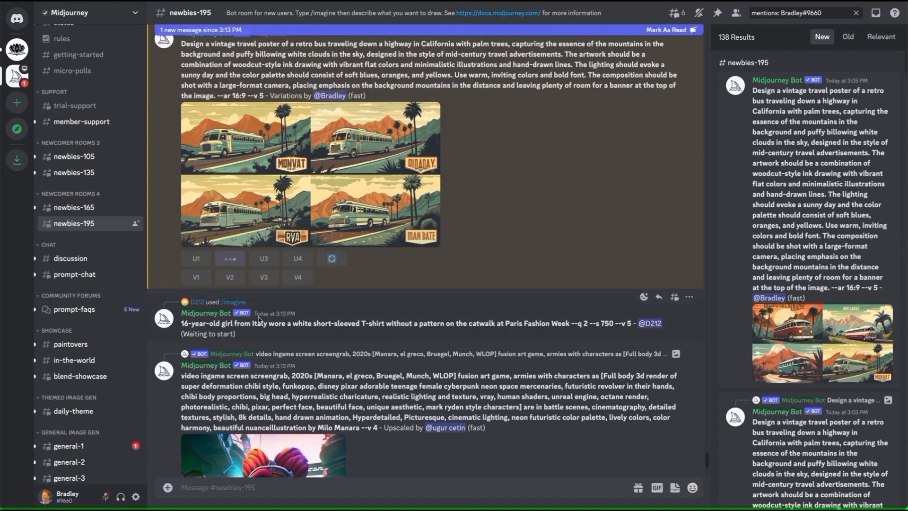
{"action": "left_click", "coordinate": [230, 258]}
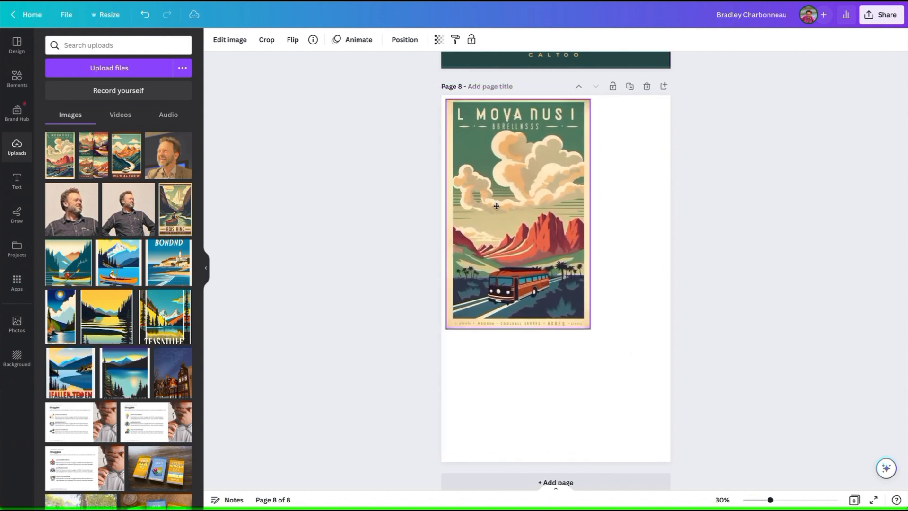
- Select the bus poster on page 8 and drag its corner until it fills the page
{"action": "left_click", "coordinate": [516, 211]}
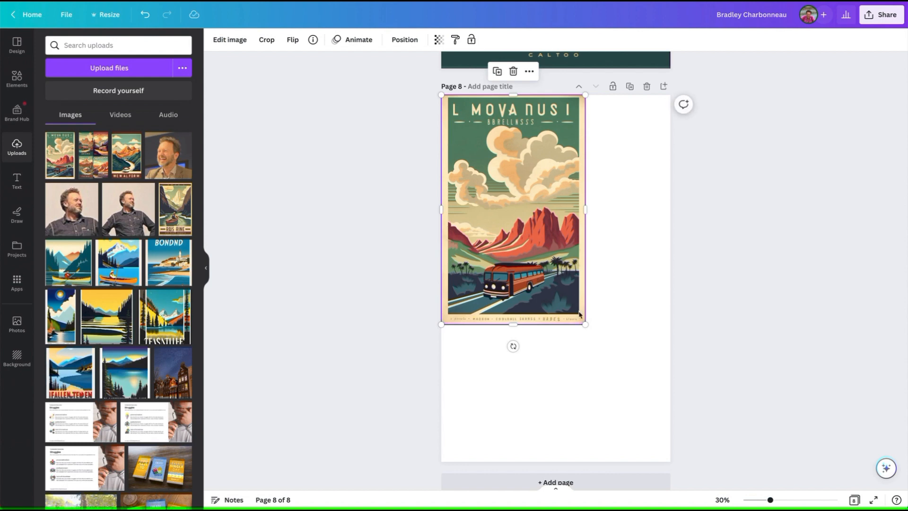
{"action": "left_click_drag", "start_coordinate": [585, 323], "coordinate": [666, 454]}
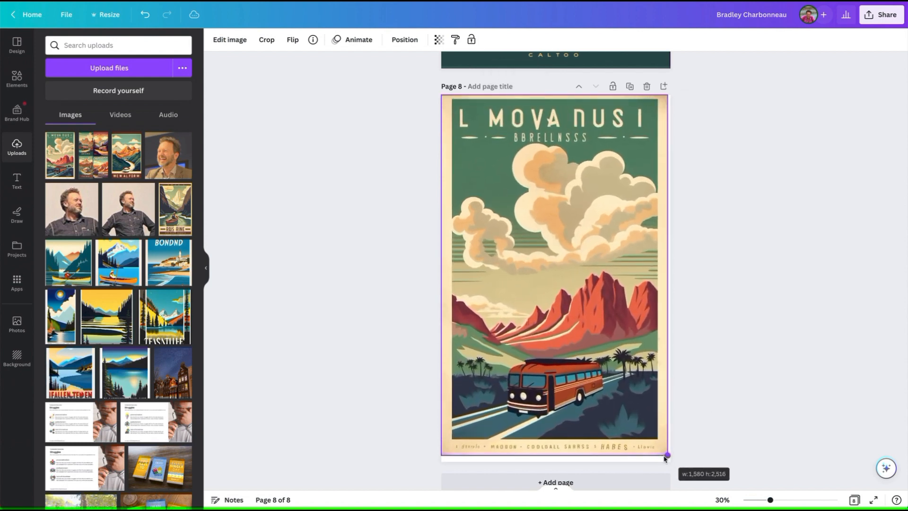
{"action": "left_click_drag", "start_coordinate": [665, 456], "coordinate": [670, 463]}
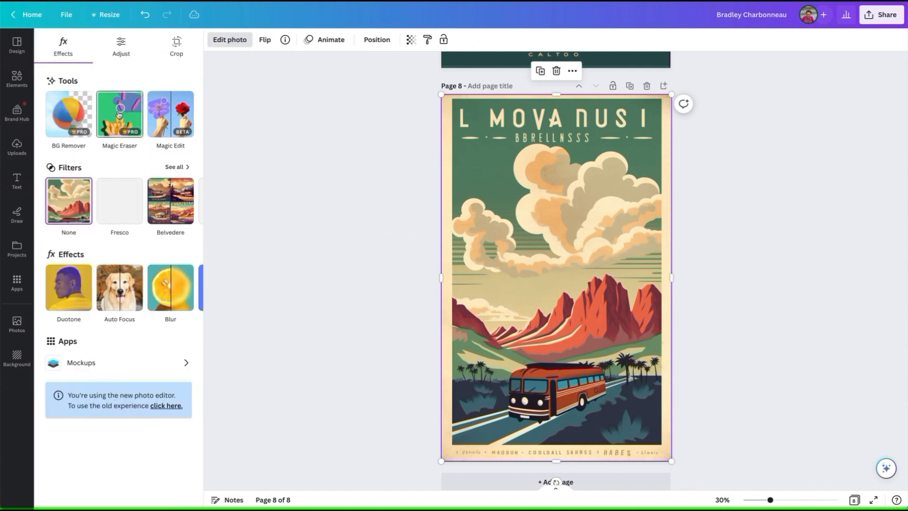
- Use Magic Eraser with an enlarged brush to remove the top title and bottom lettering
{"action": "left_click", "coordinate": [118, 114]}
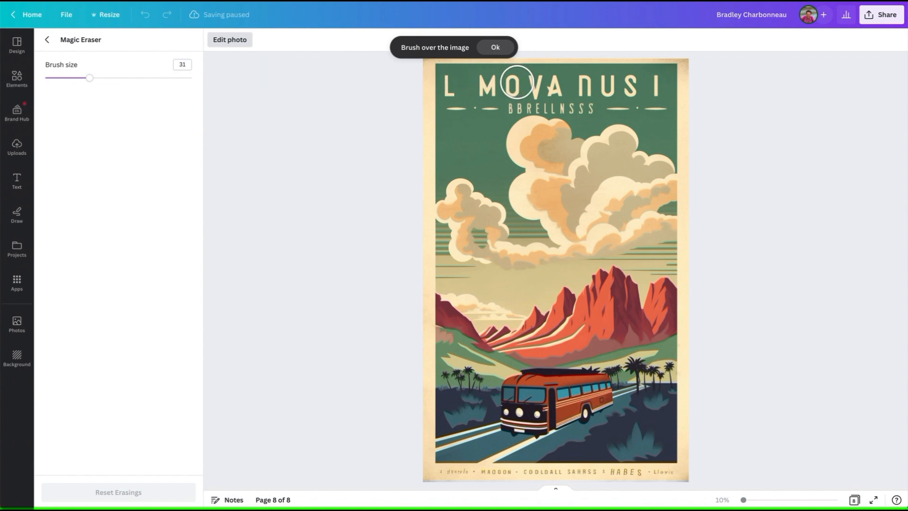
{"action": "left_click_drag", "start_coordinate": [90, 78], "coordinate": [103, 78]}
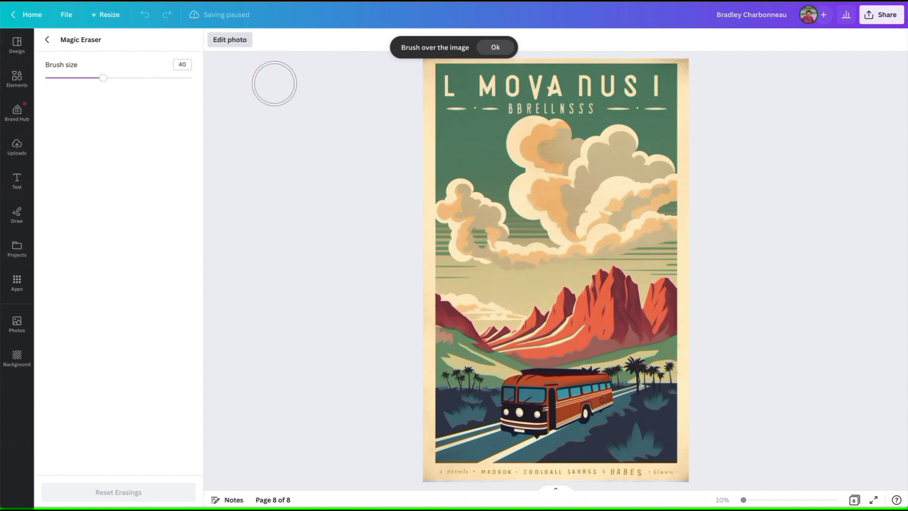
{"action": "left_click_drag", "start_coordinate": [440, 96], "coordinate": [513, 93]}
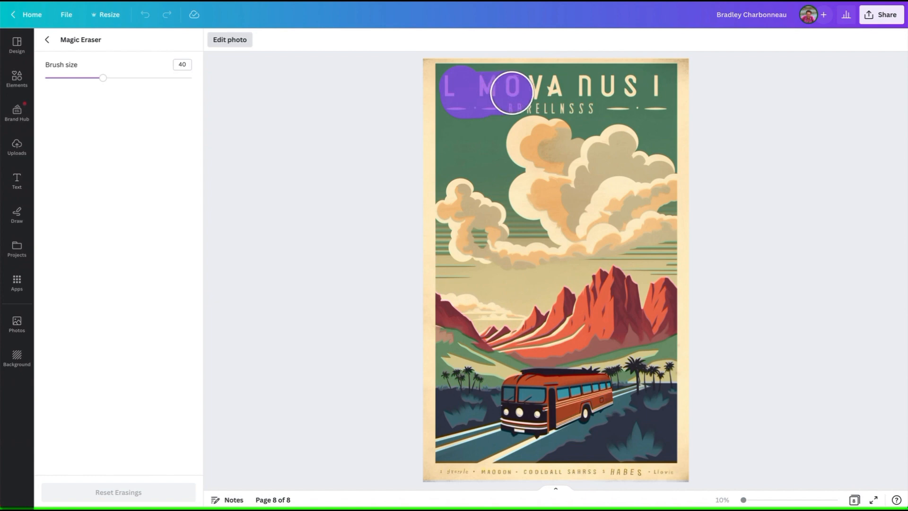
{"action": "left_click_drag", "start_coordinate": [510, 93], "coordinate": [539, 93]}
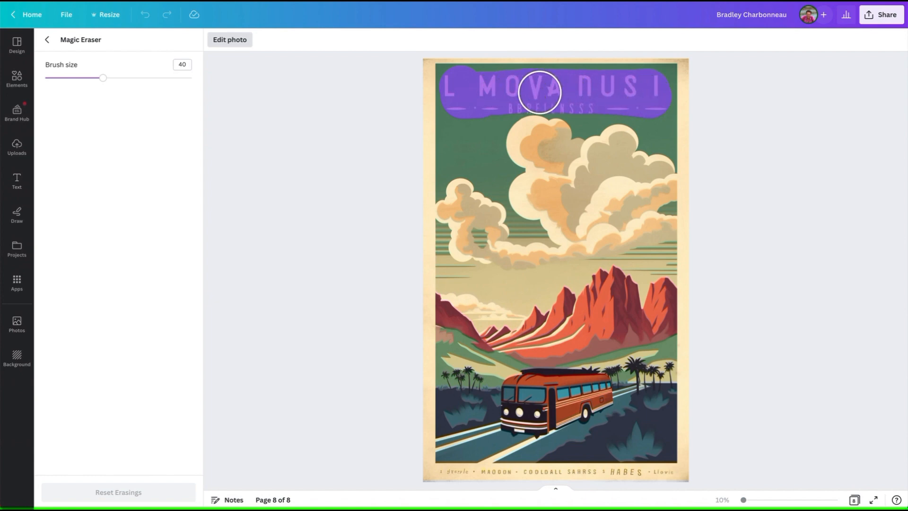
{"action": "left_click_drag", "start_coordinate": [103, 77], "coordinate": [60, 77]}
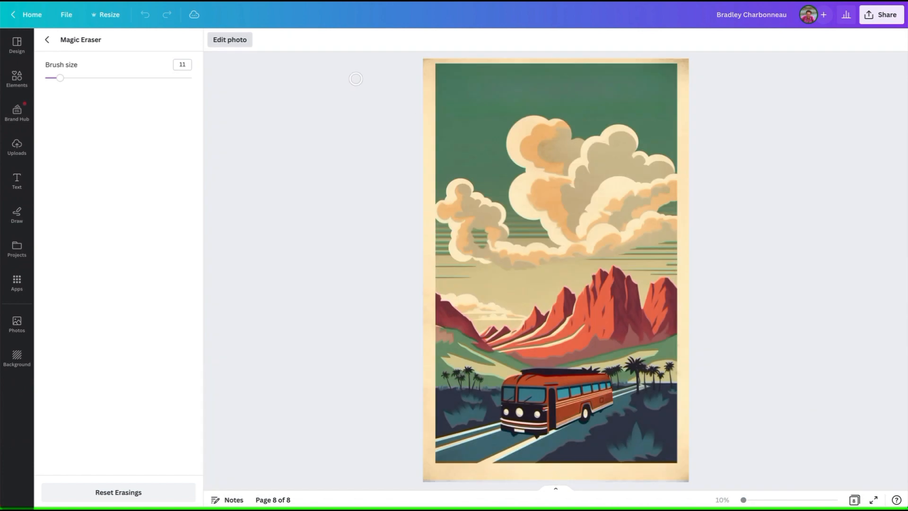
{"action": "left_click", "coordinate": [47, 39]}
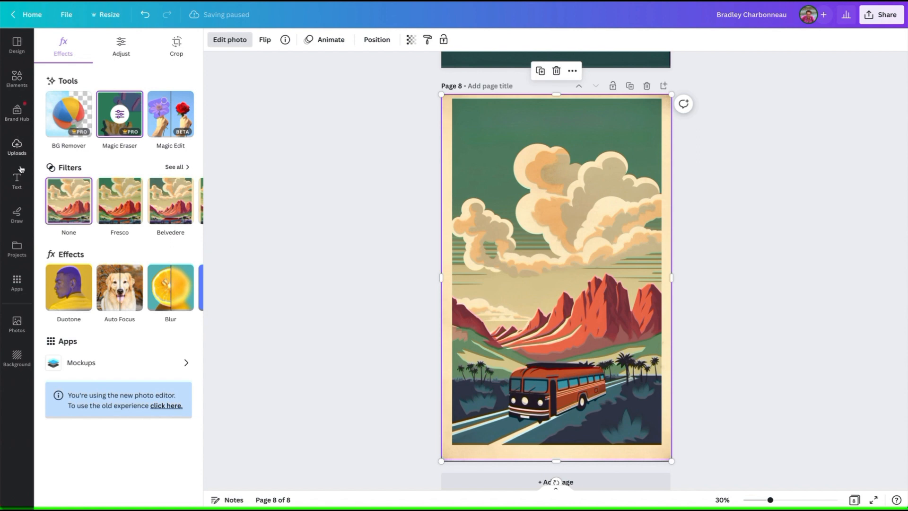
- Add a 'Secret Bus to Paradise' heading, sizing it to 300 then 150
{"action": "left_click", "coordinate": [16, 179]}
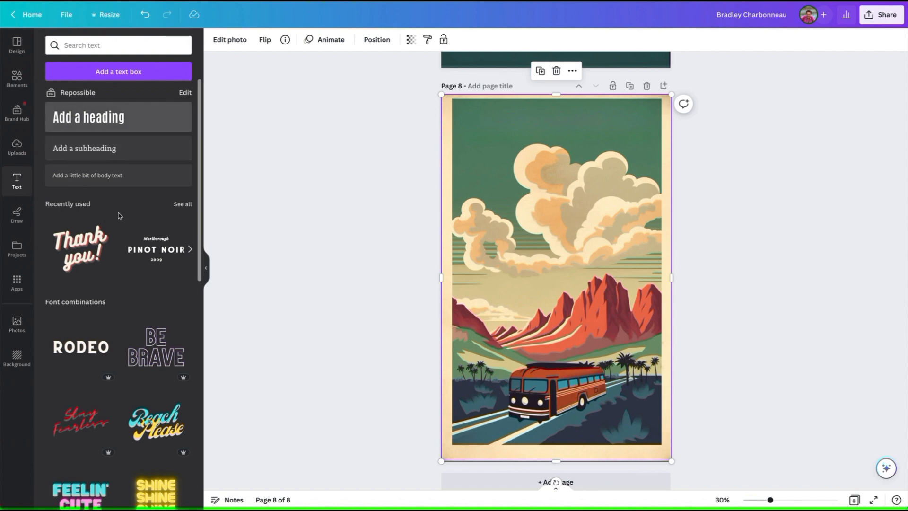
{"action": "left_click", "coordinate": [90, 116]}
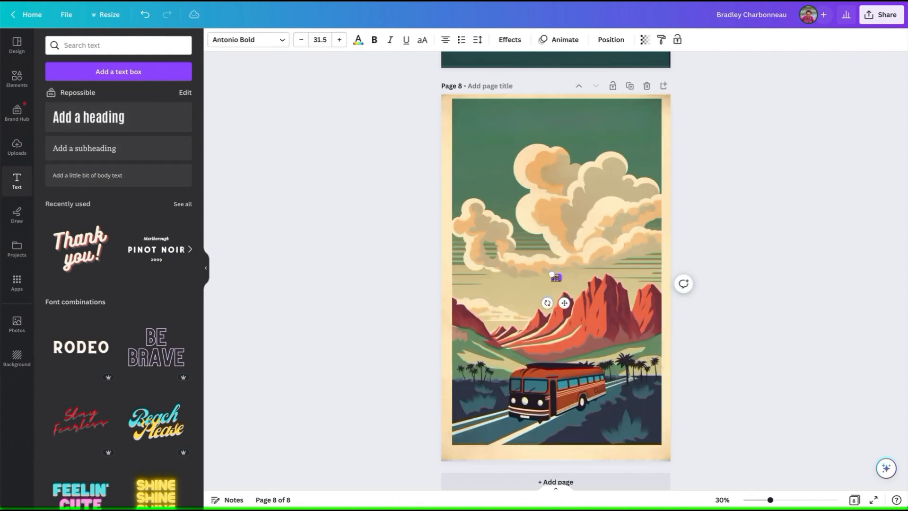
{"action": "type", "text": "Secret Bus to Pi"}
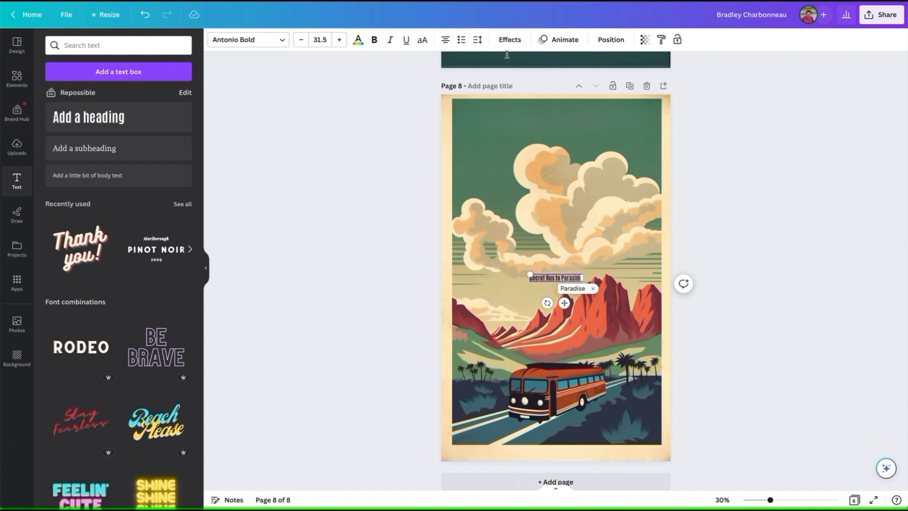
{"action": "left_click", "coordinate": [338, 40]}
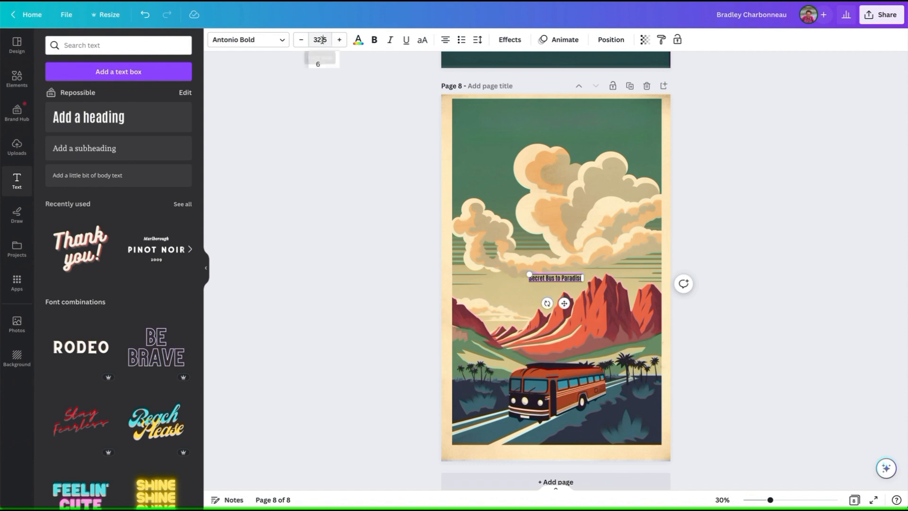
{"action": "type", "text": "300"}
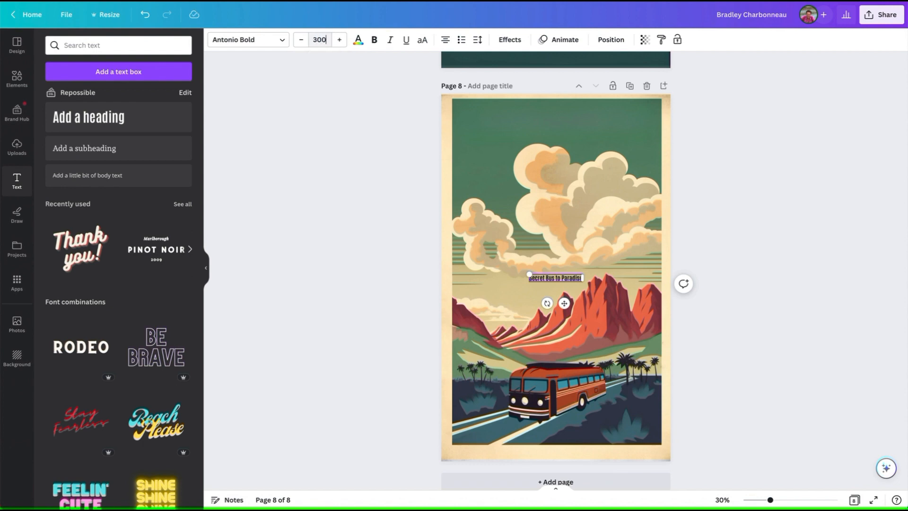
{"action": "left_click", "coordinate": [320, 39]}
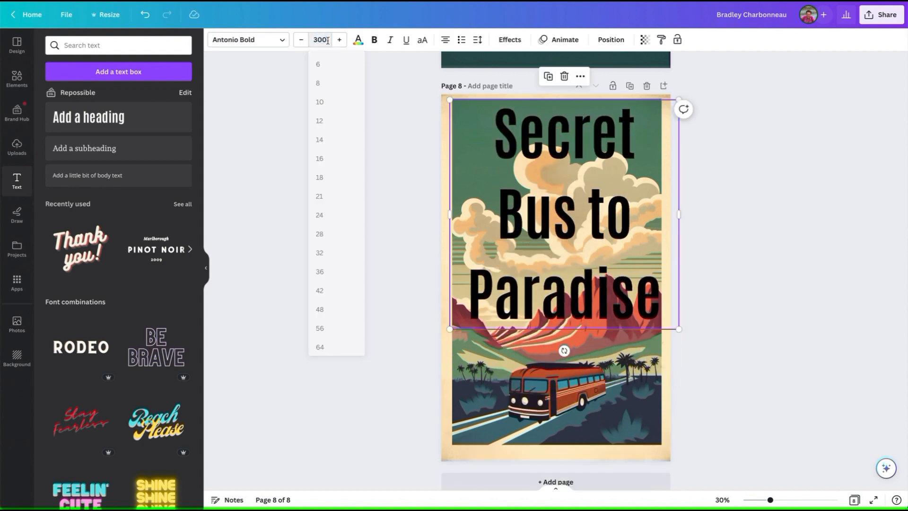
{"action": "type", "text": "150"}
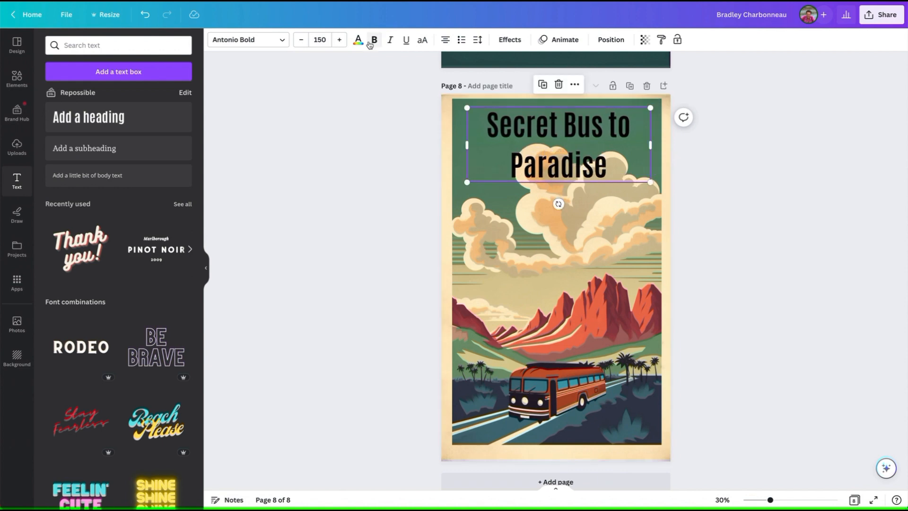
- Try several vintage fonts on the title before settling on Lucidity Condensed
{"action": "left_click", "coordinate": [509, 39]}
{"action": "type", "text": "vintage"}
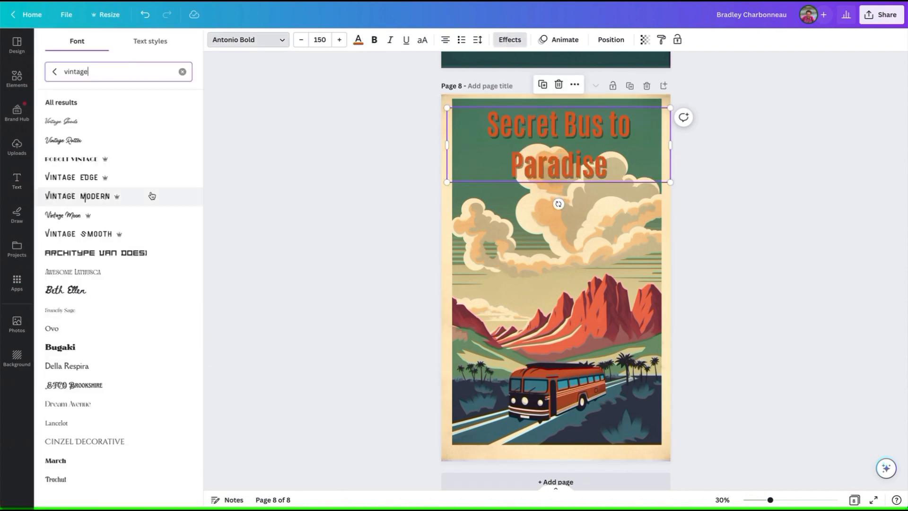
{"action": "left_click", "coordinate": [72, 273]}
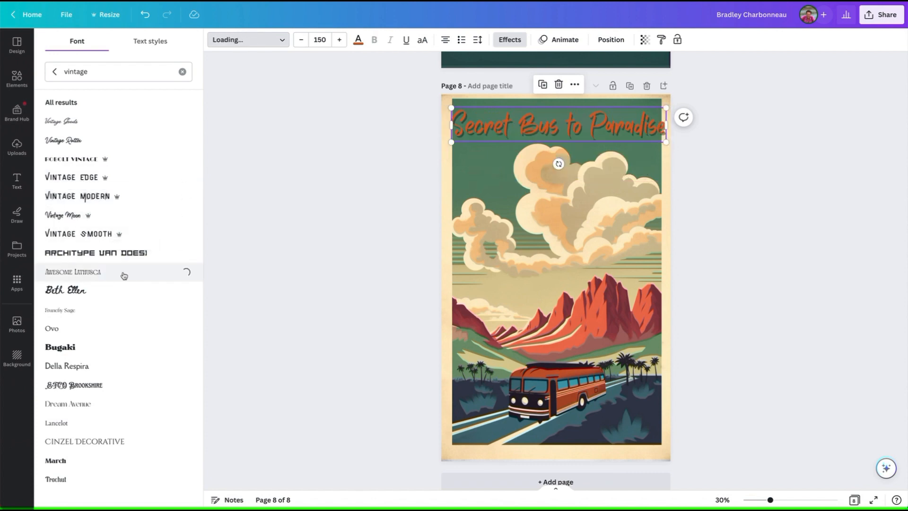
{"action": "left_click", "coordinate": [71, 159]}
{"action": "type", "text": " bold"}
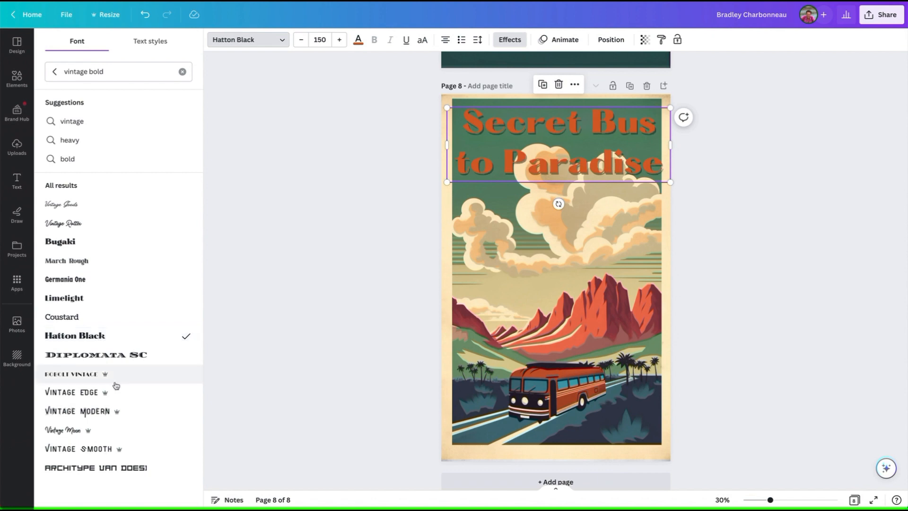
{"action": "left_click", "coordinate": [71, 392]}
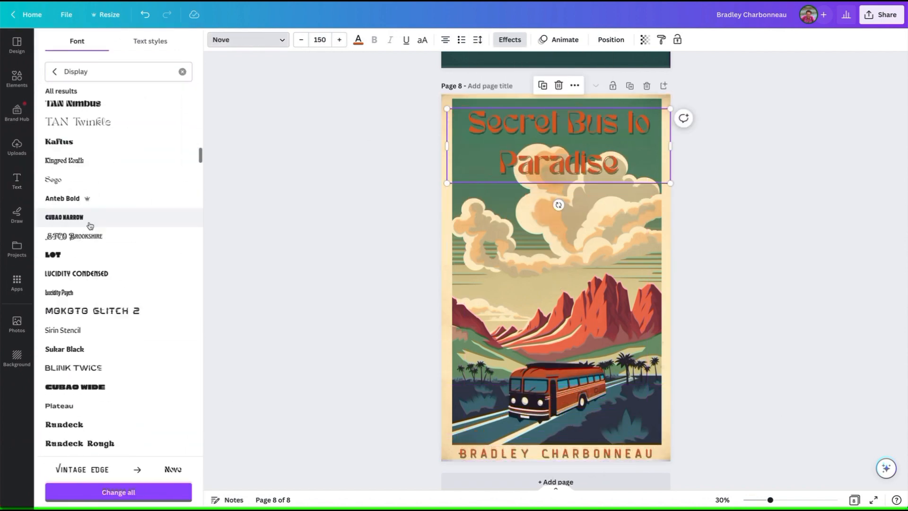
{"action": "left_click", "coordinate": [55, 376]}
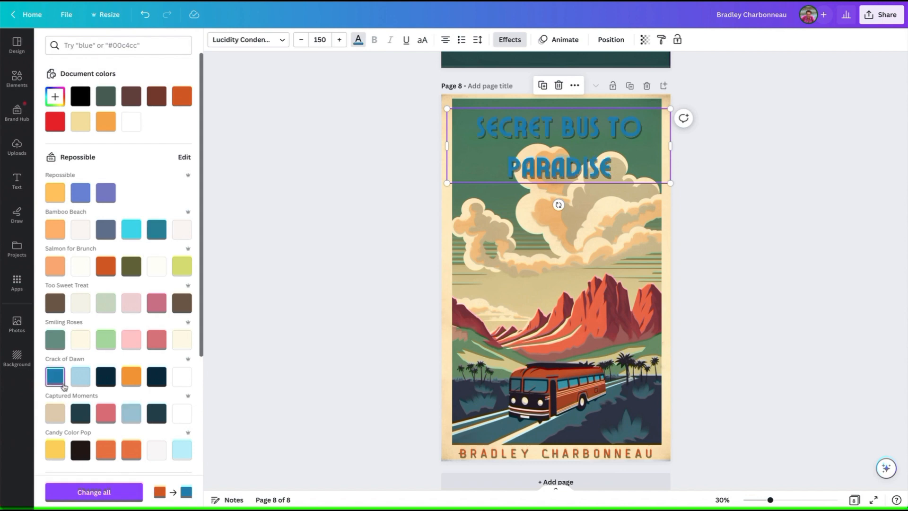